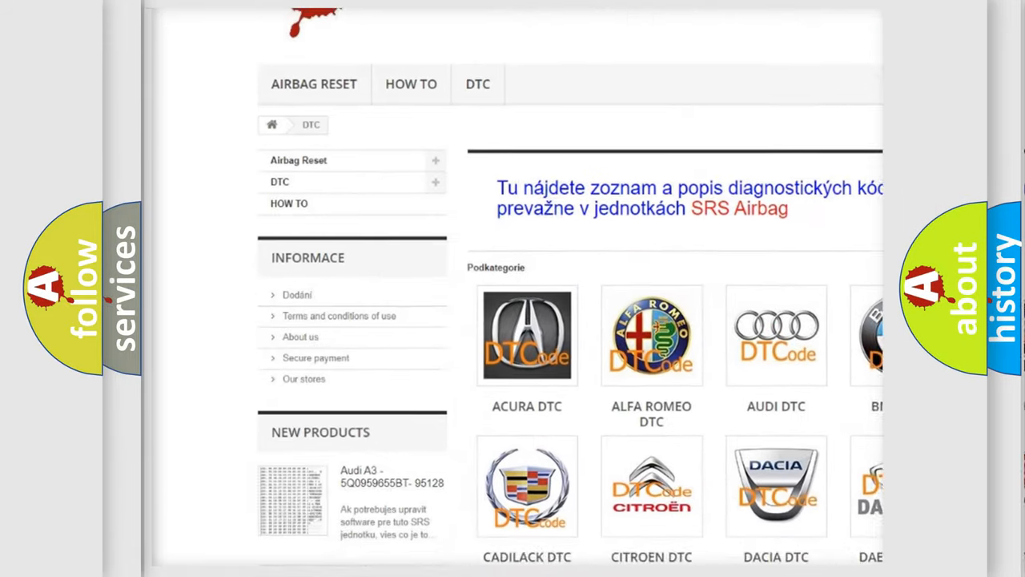
scroll("down", 3)
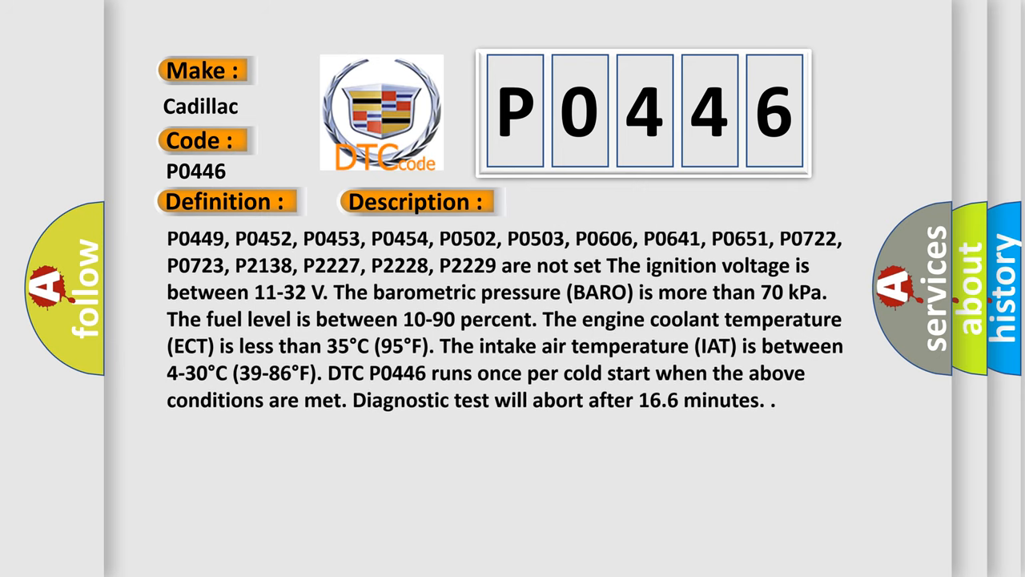
scroll("down", 3)
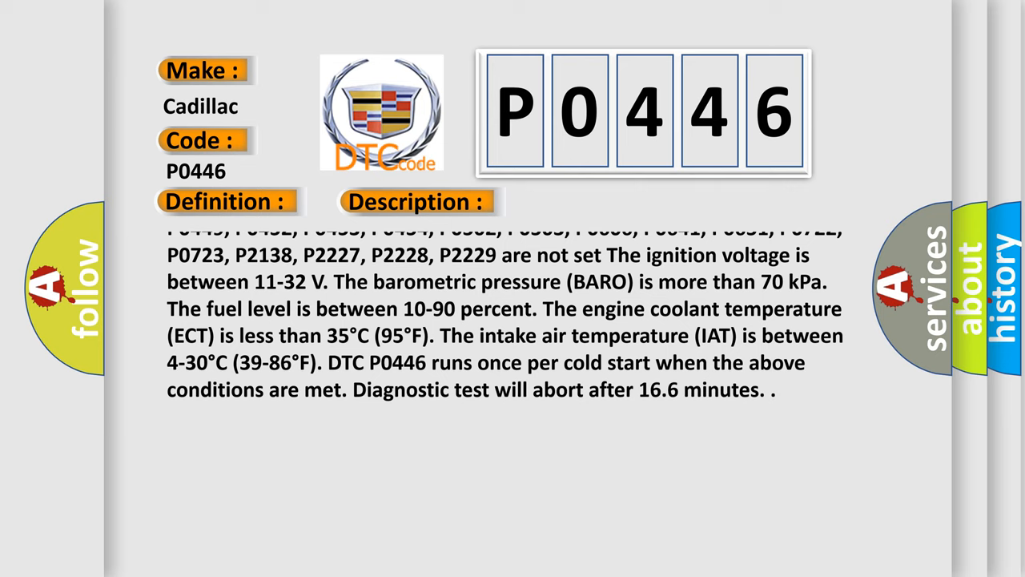